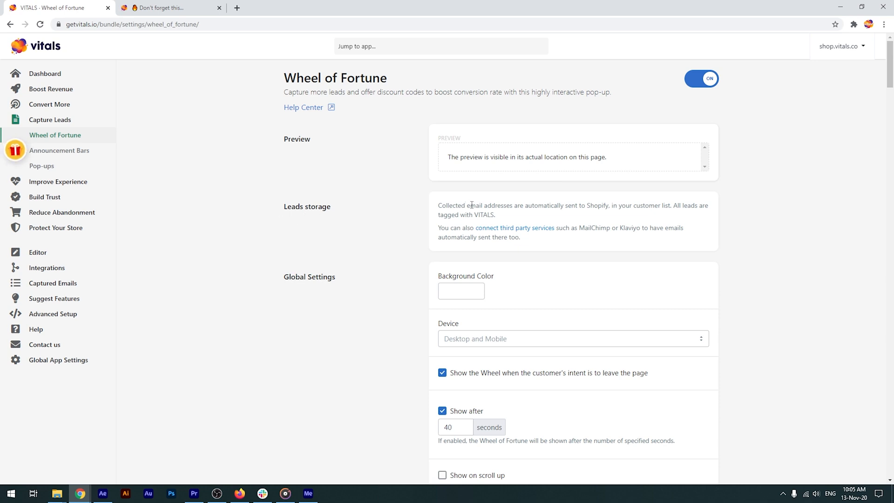
mouse_move(690, 208)
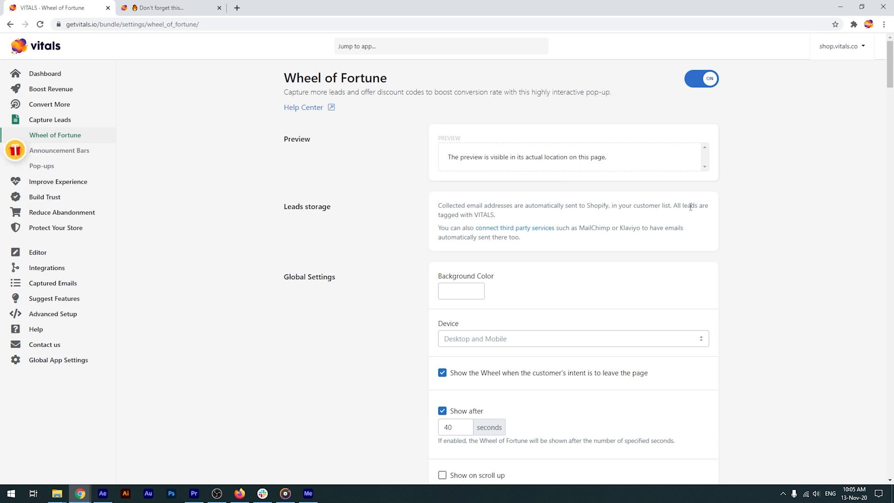
mouse_move(473, 218)
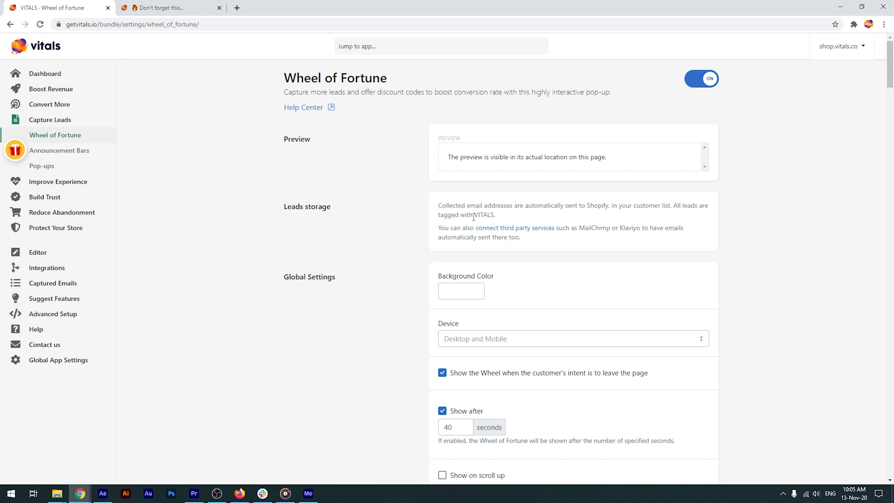
mouse_move(420, 206)
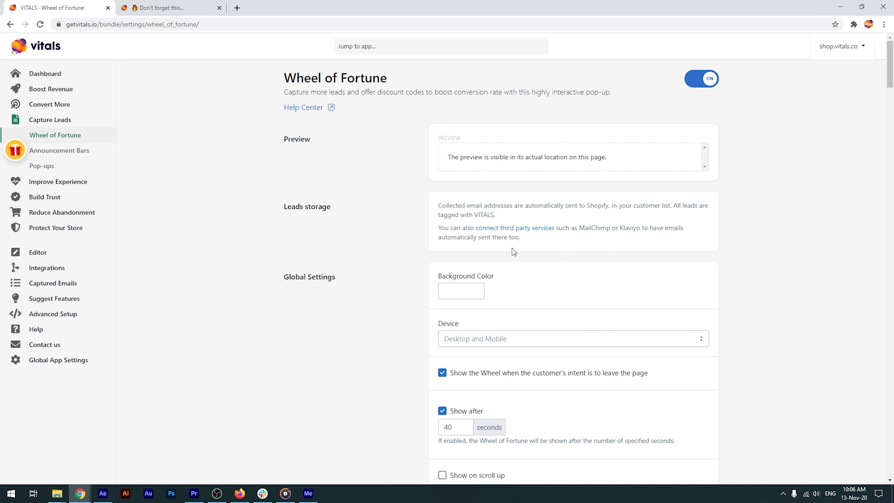
mouse_move(541, 245)
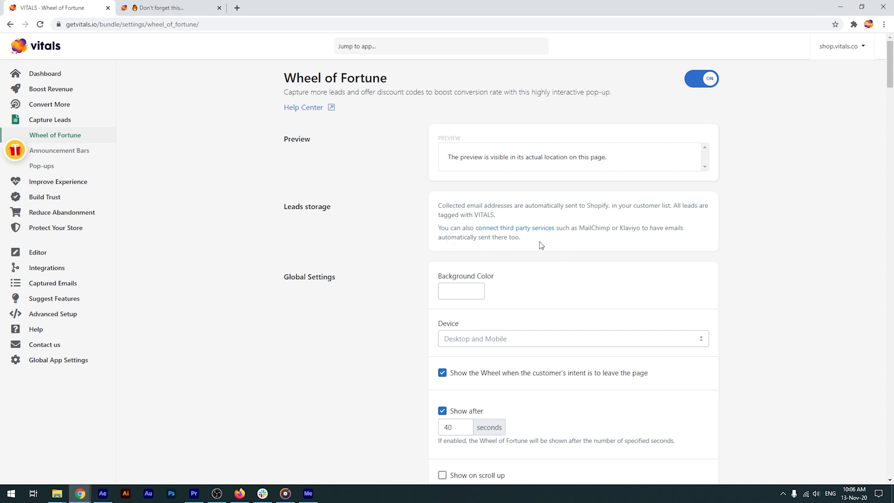
- Visit the integrations page and Klaviyo connection, then return to Wheel of Fortune settings
click(527, 227)
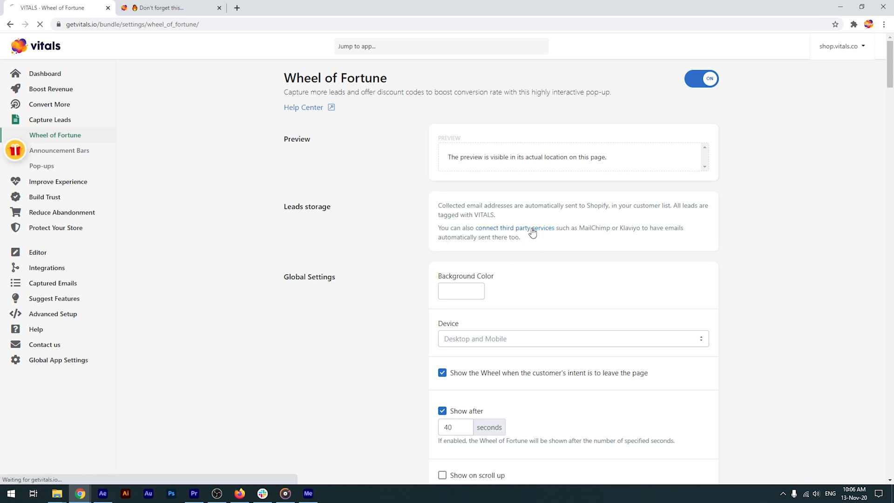
click(515, 227)
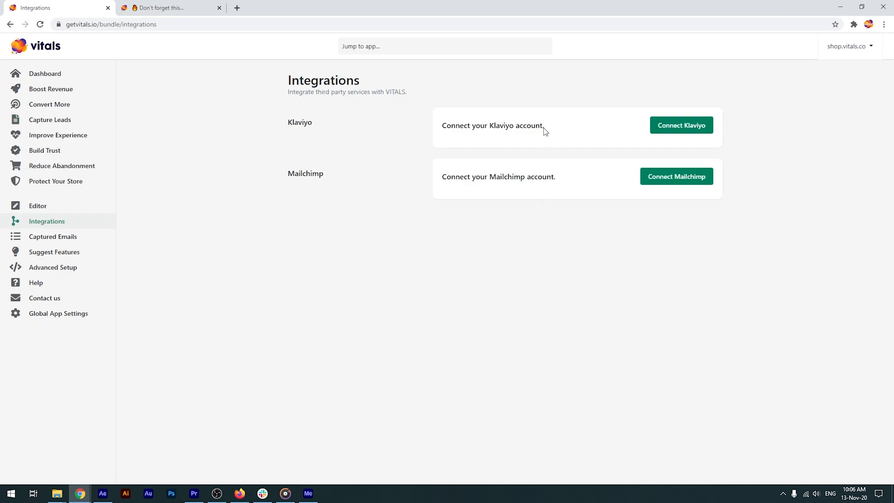
click(681, 125)
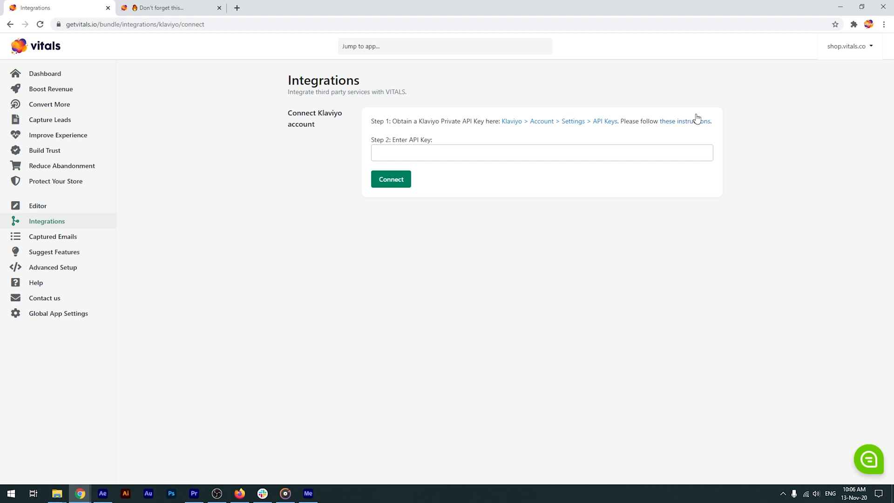
text(wh)
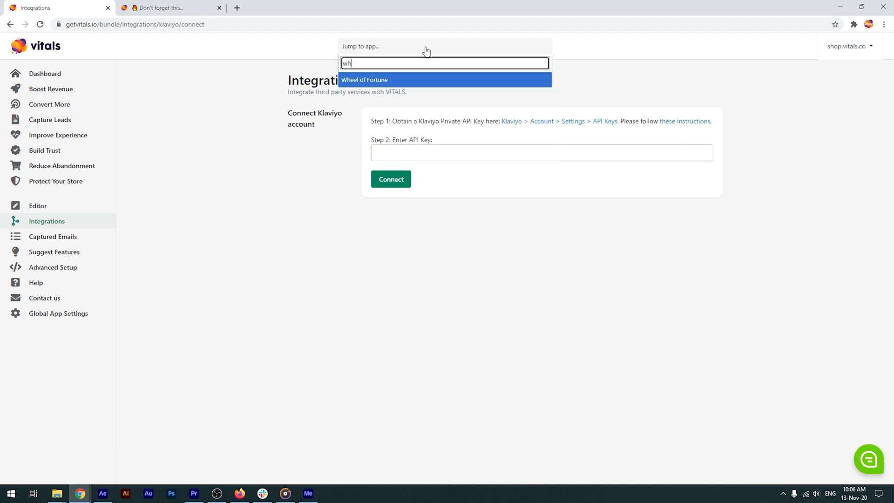
click(364, 79)
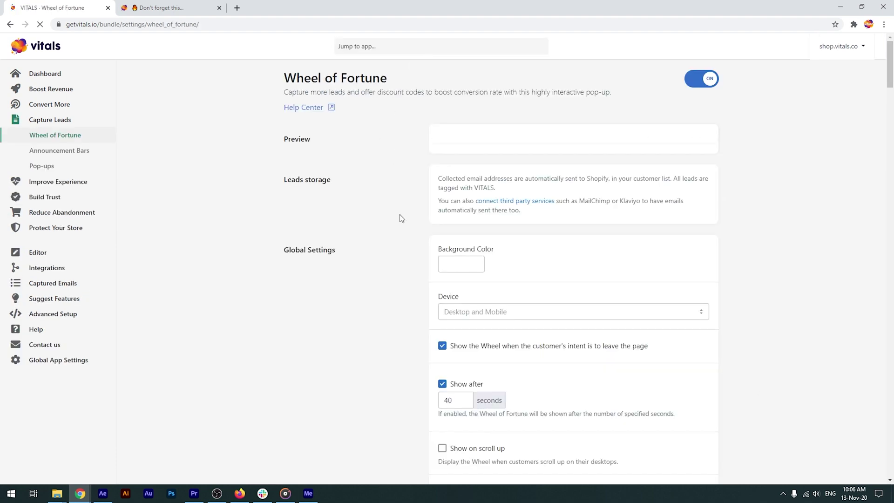
- Scroll through the welcome title, message, call to action, reject message and colour fields
scroll(down, 3)
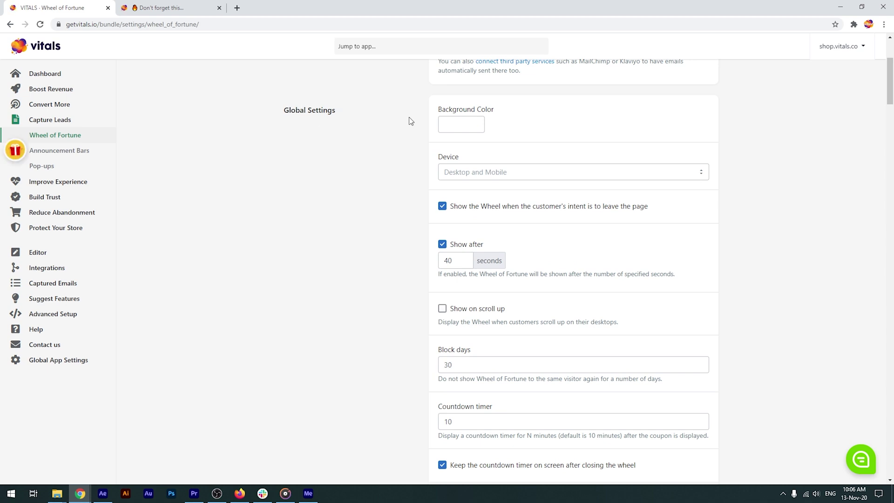
mouse_move(587, 225)
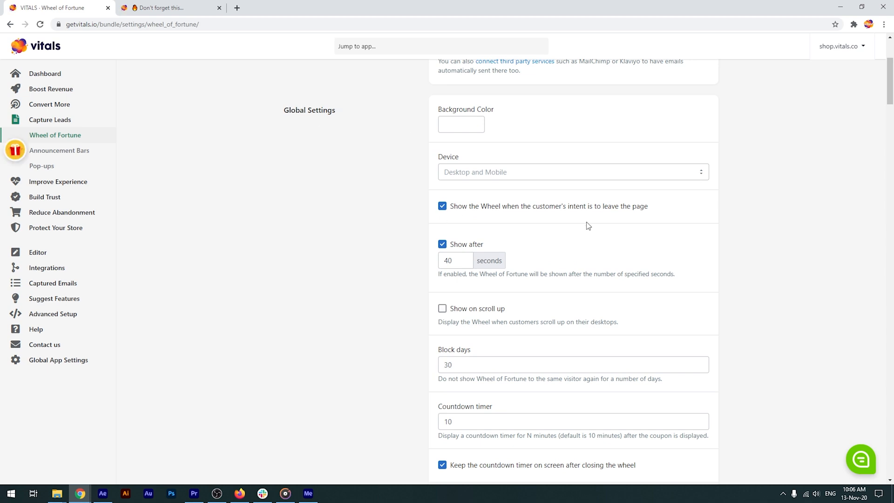
mouse_move(498, 269)
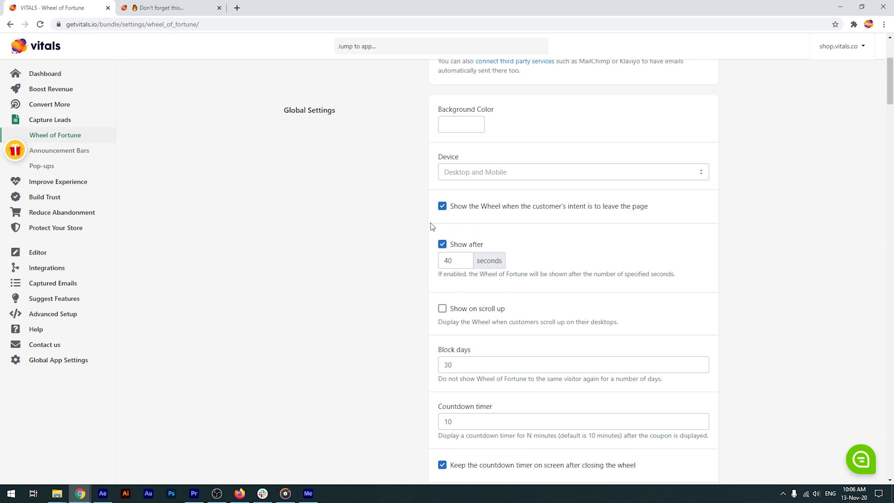
mouse_move(405, 244)
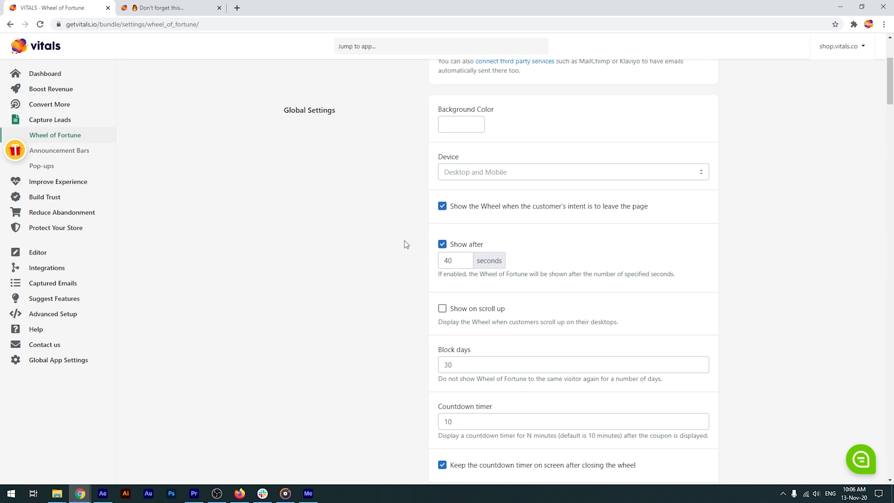
scroll(down, 3)
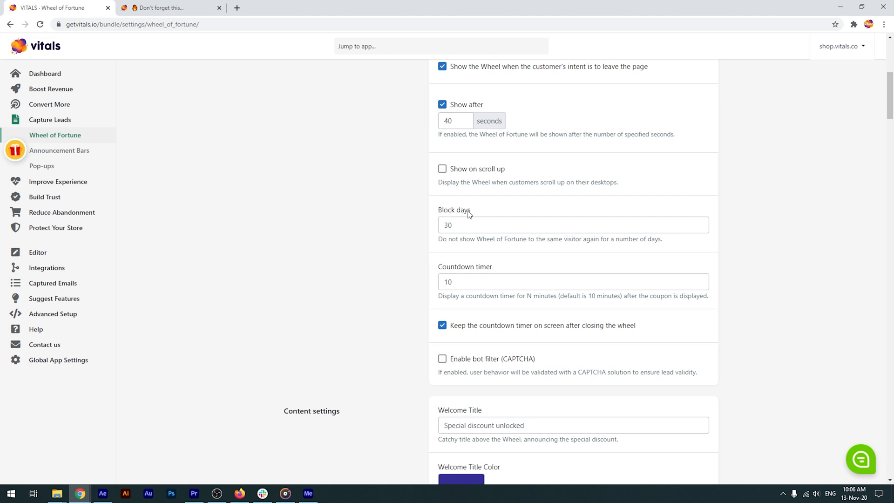
mouse_move(624, 236)
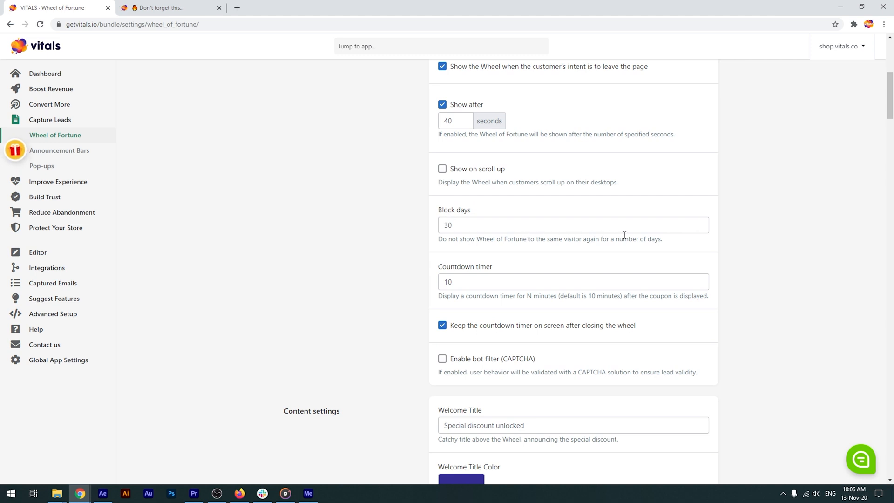
mouse_move(424, 224)
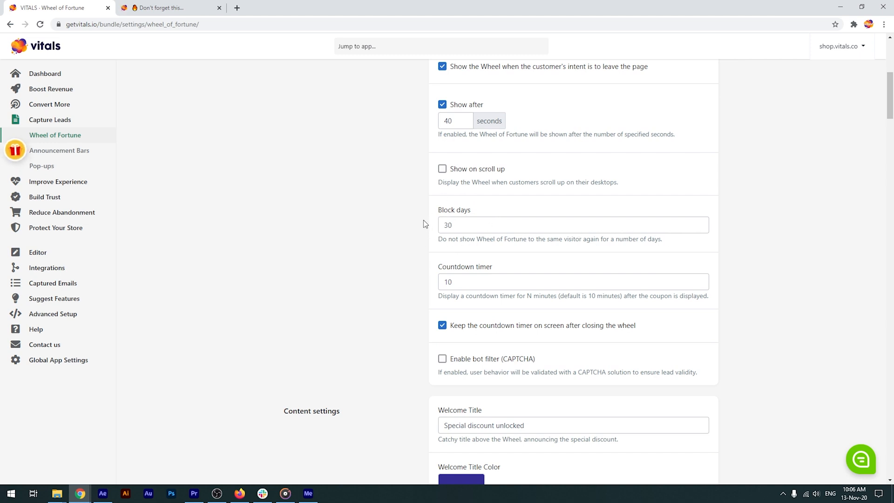
scroll(down, 3)
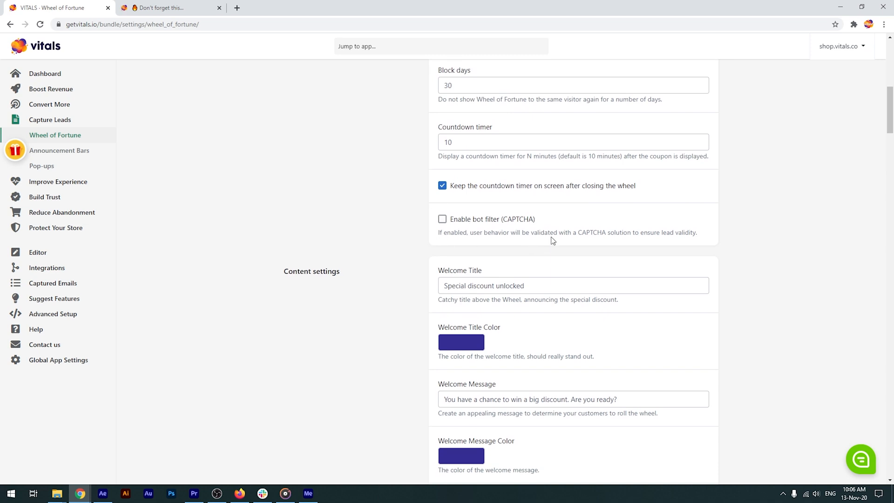
mouse_move(454, 209)
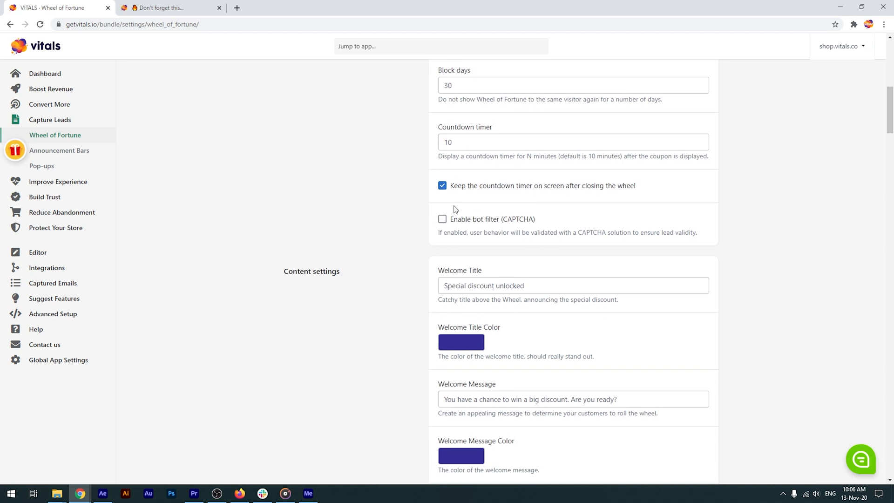
mouse_move(464, 246)
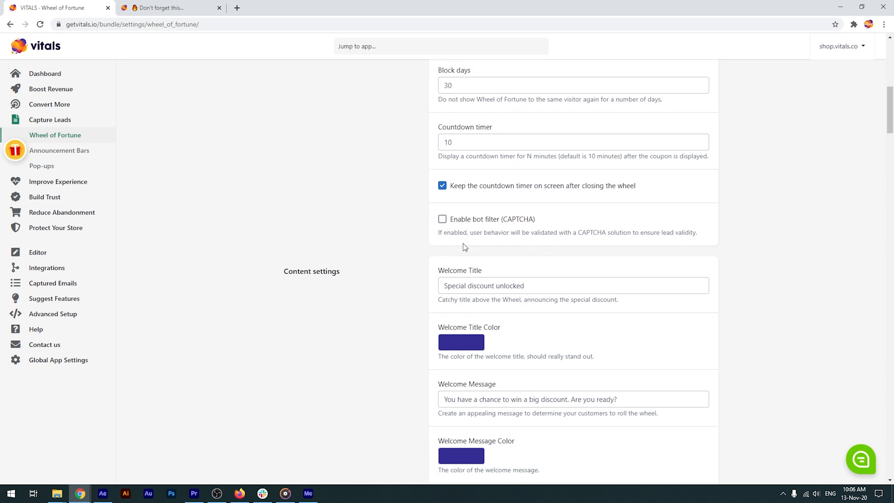
mouse_move(411, 214)
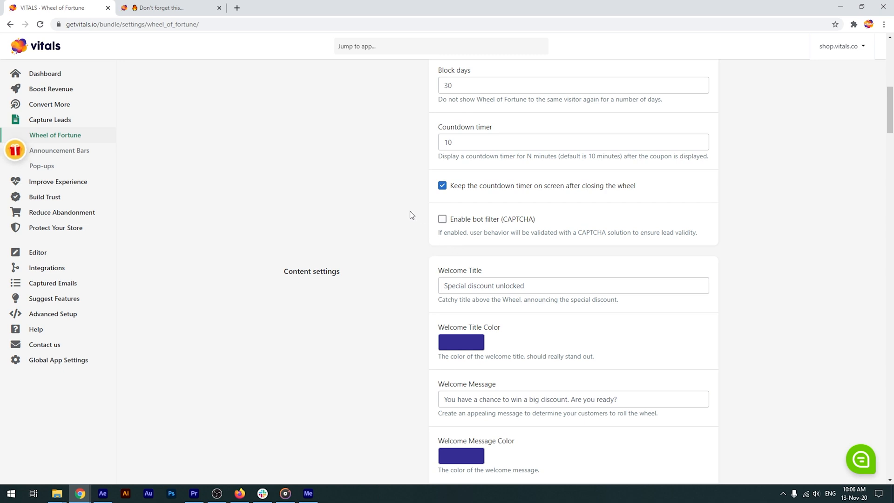
scroll(down, 3)
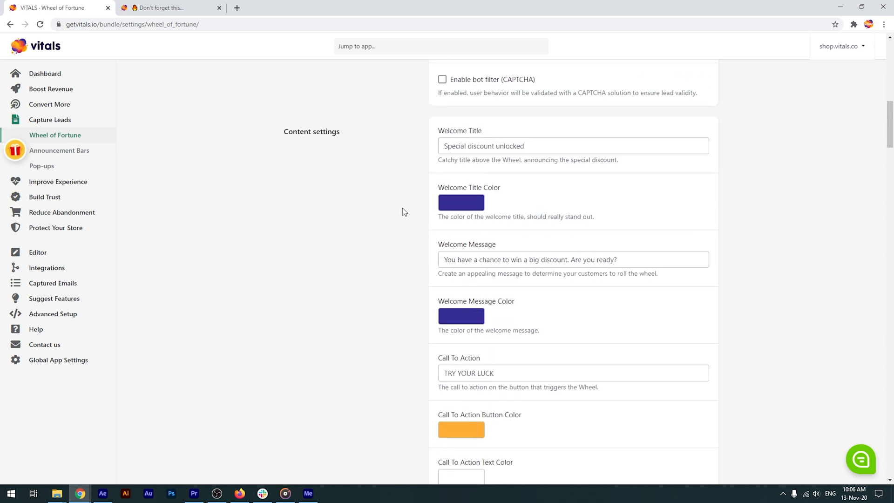
scroll(down, 3)
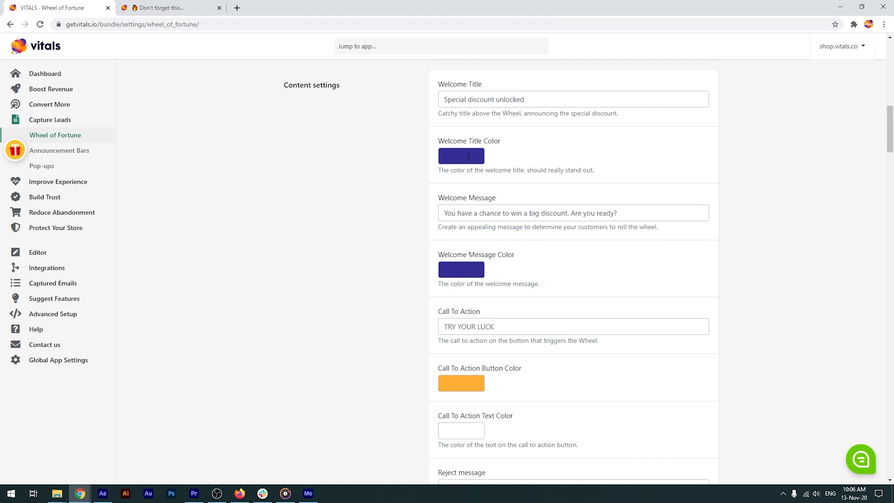
scroll(down, 3)
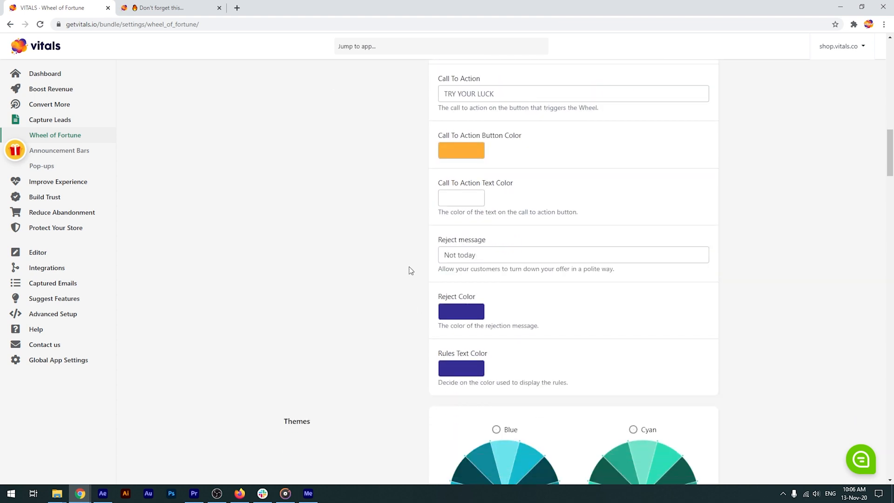
scroll(down, 3)
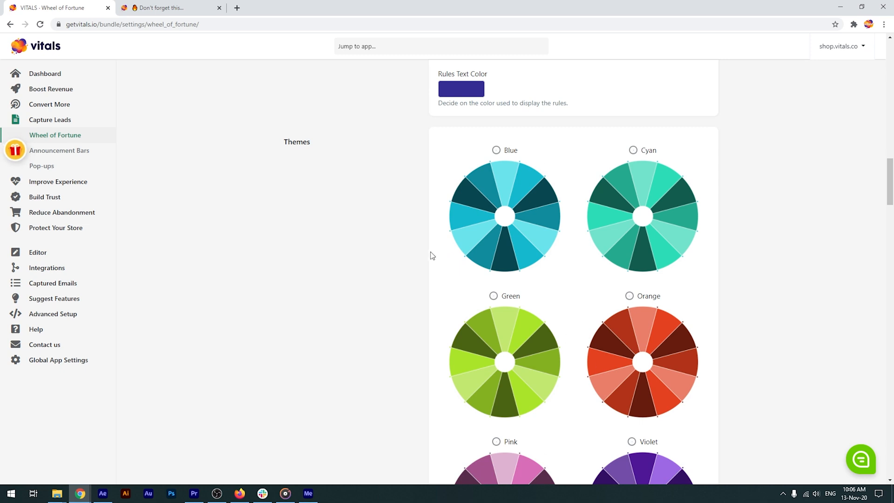
- Scroll past the Yellow and Halloween themes to Wheel Opener Settings
scroll(down, 3)
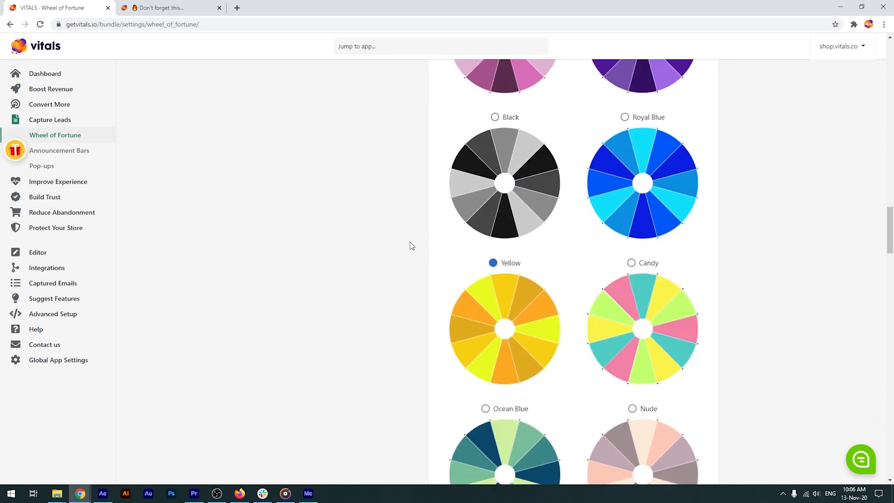
scroll(down, 3)
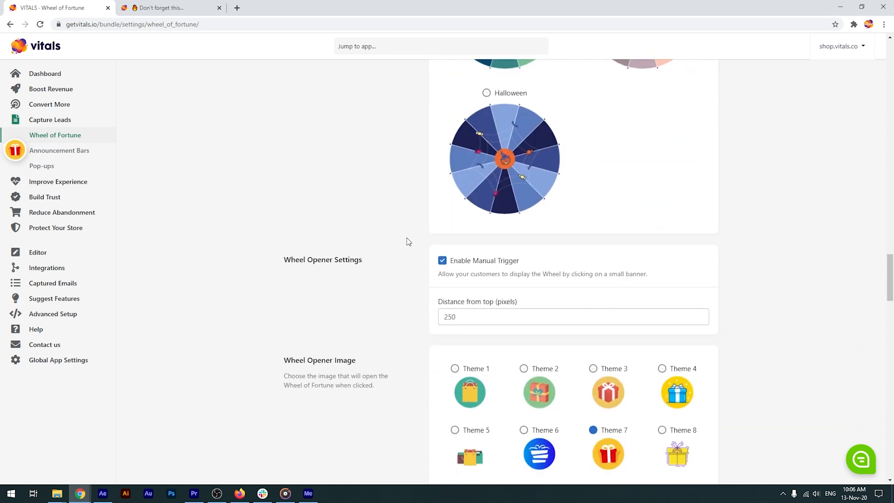
scroll(down, 3)
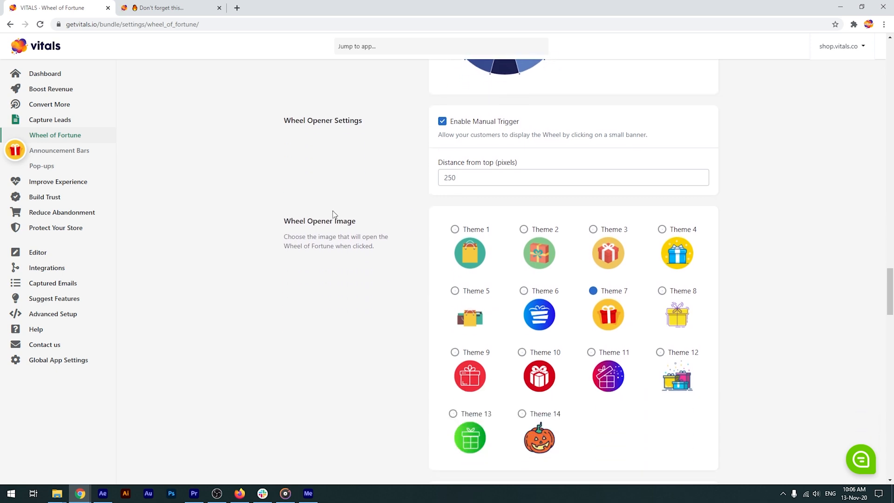
mouse_move(15, 150)
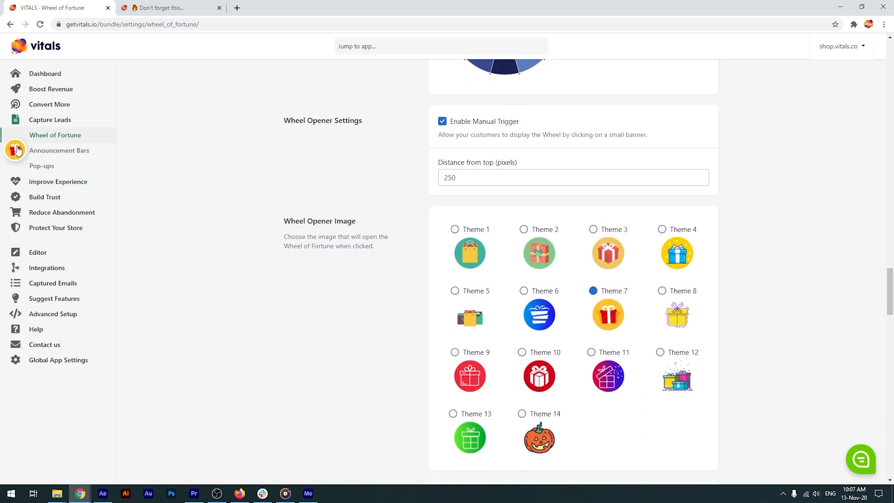
- Scroll past the Wheel Opener Image choices (Theme 7) to the top of Wheel Slices
scroll(down, 3)
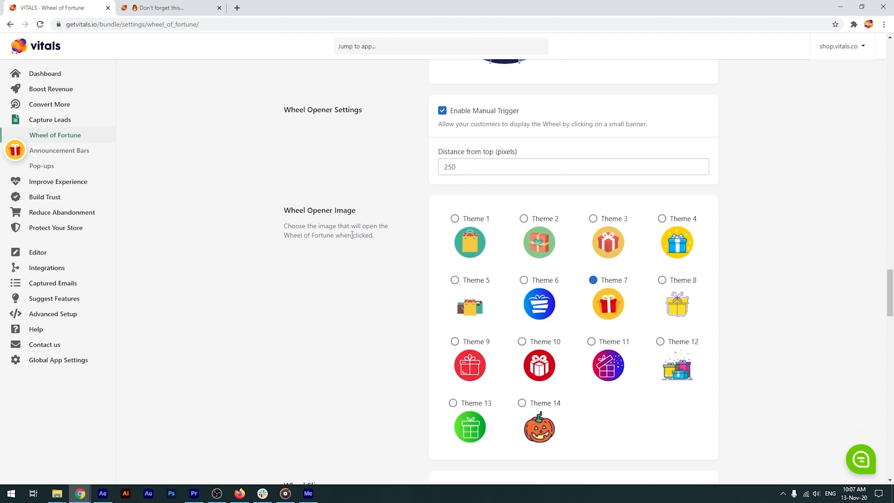
scroll(down, 3)
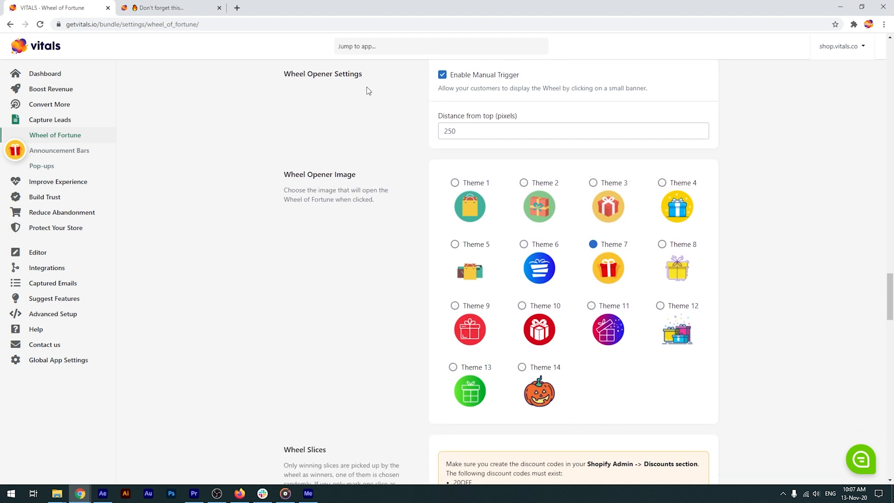
mouse_move(411, 190)
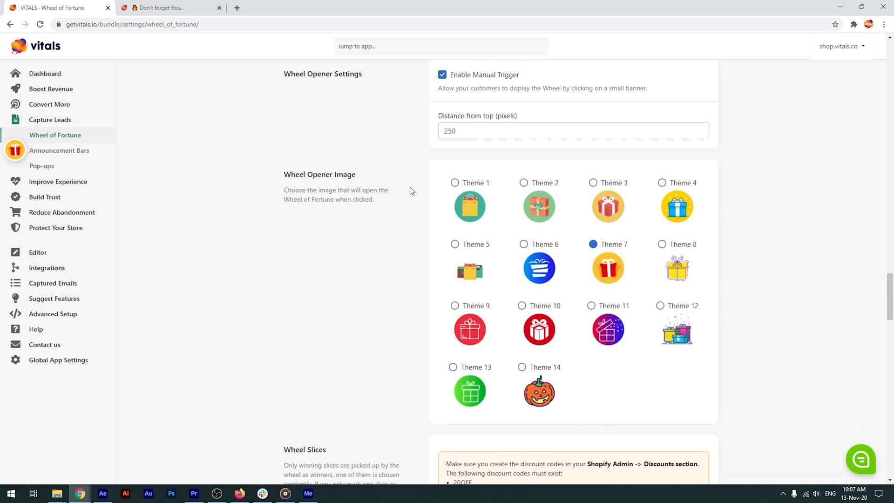
scroll(down, 3)
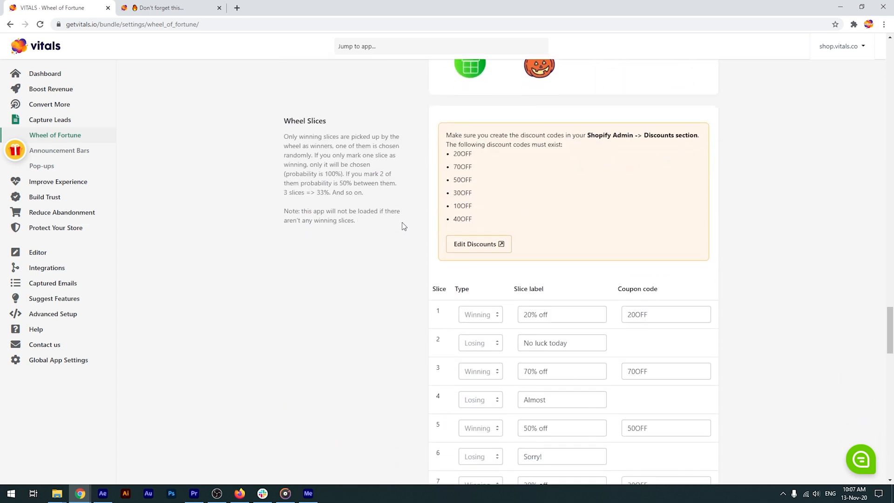
- Show the slices' Type, Slice label and Coupon code columns, such as 20OFF
scroll(down, 3)
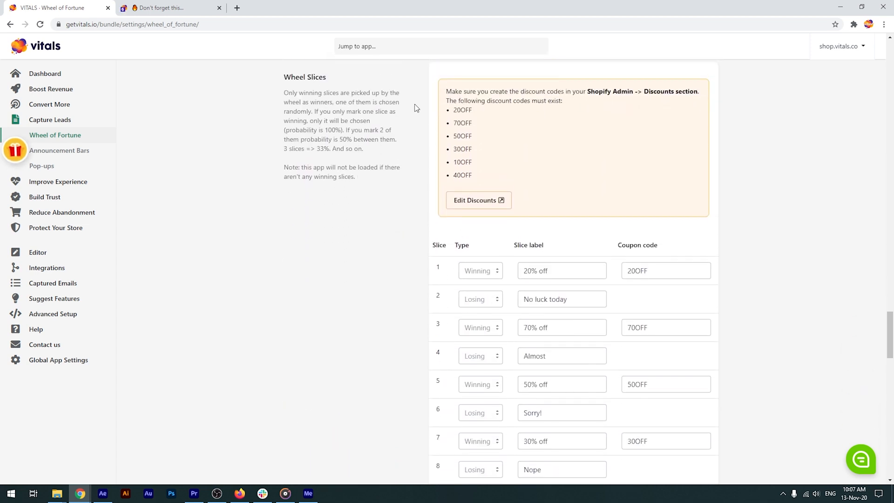
mouse_move(687, 250)
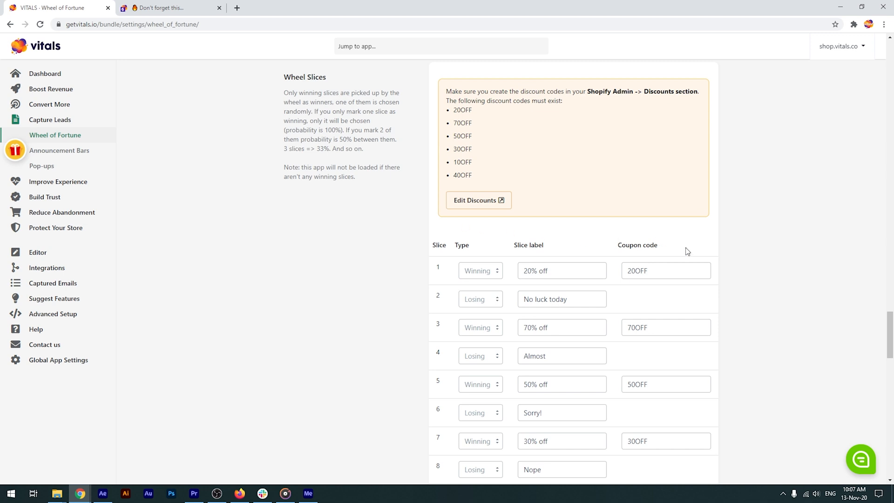
mouse_move(448, 192)
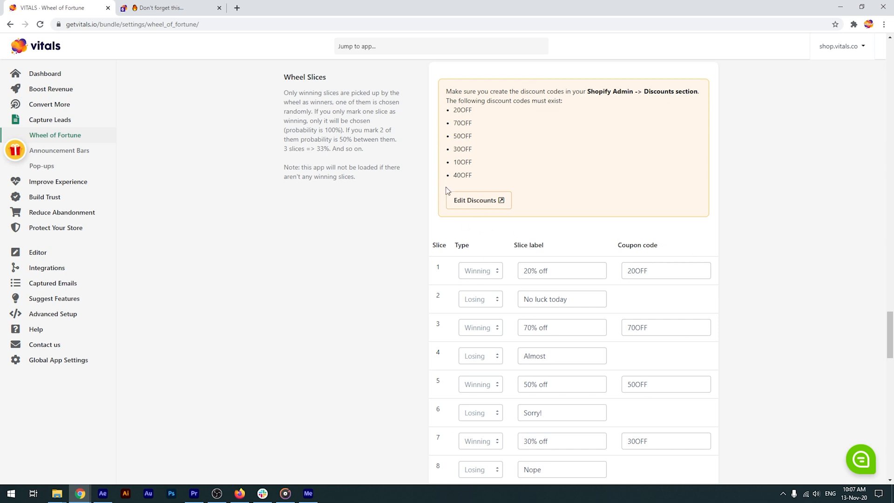
click(561, 270)
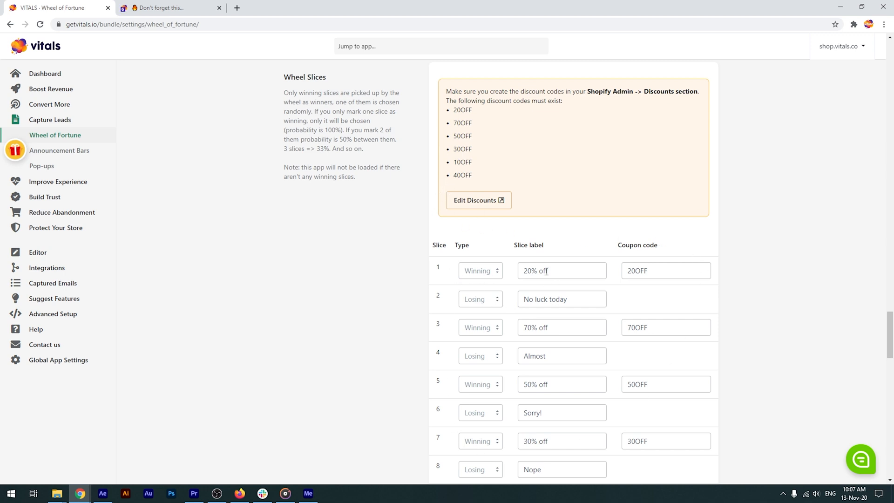
mouse_move(545, 419)
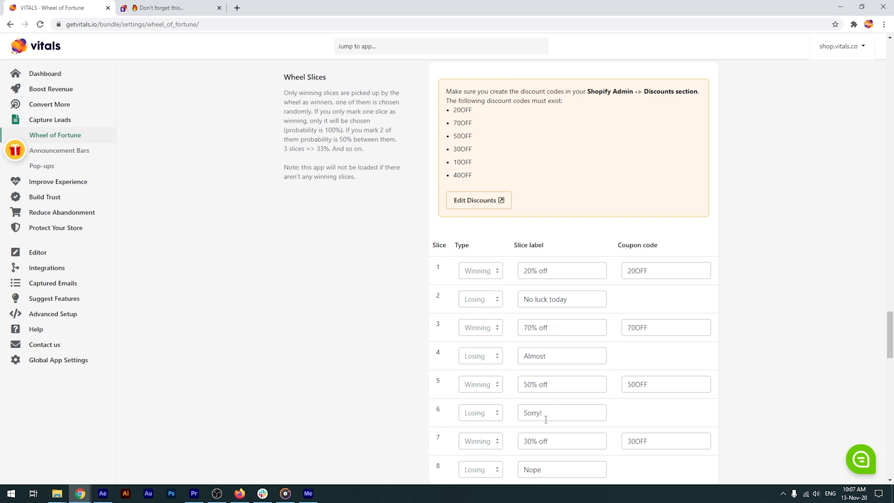
mouse_move(453, 308)
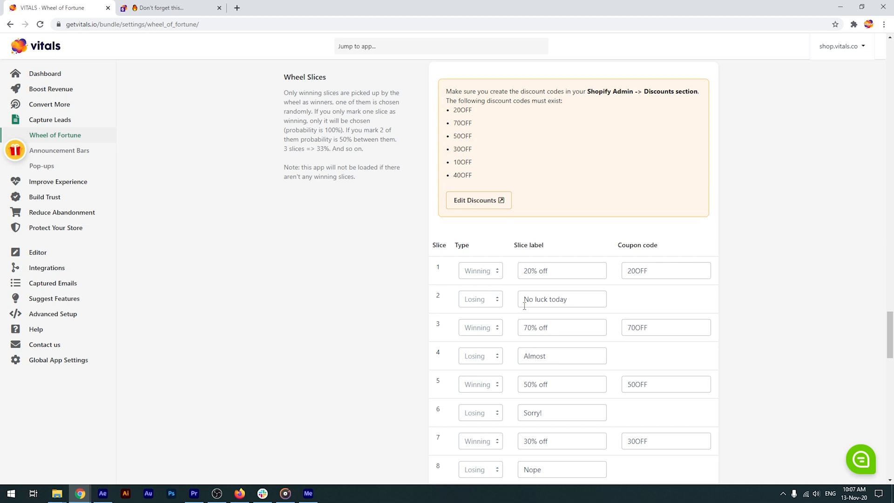
mouse_move(414, 260)
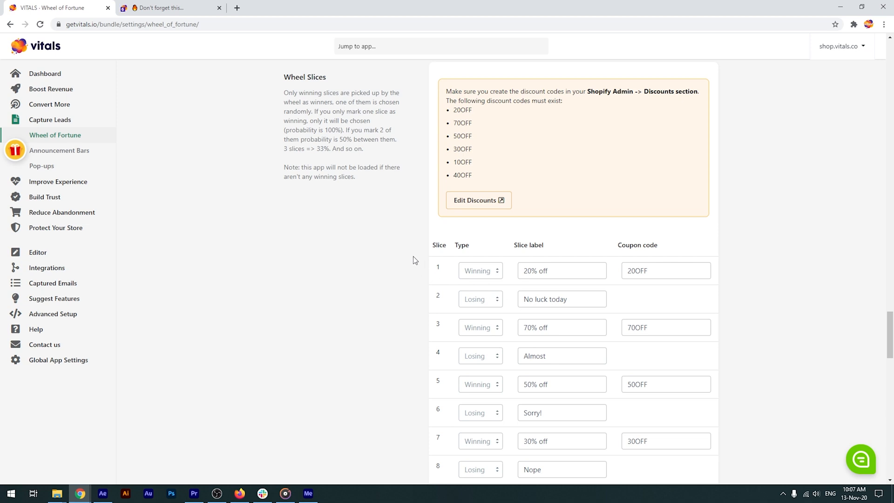
mouse_move(413, 271)
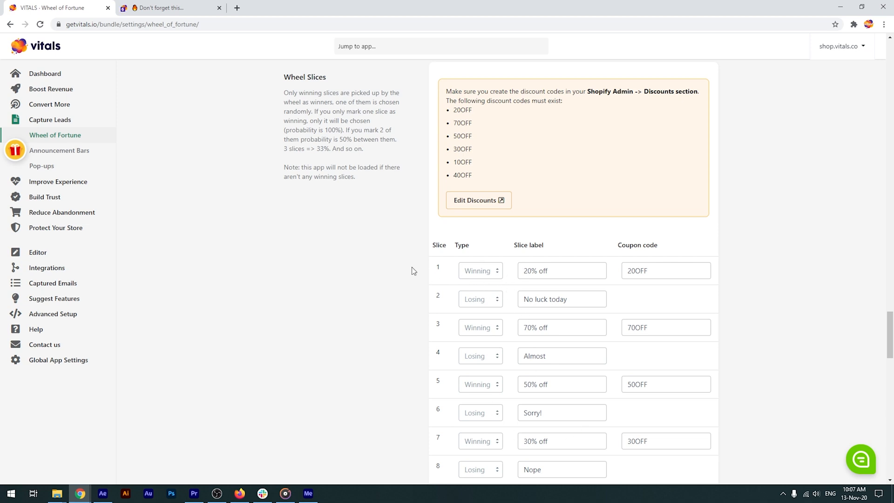
mouse_move(484, 308)
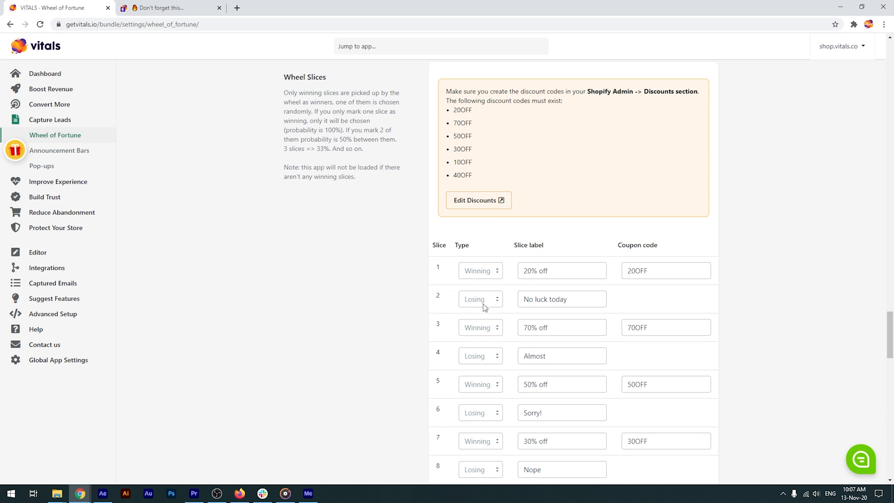
mouse_move(627, 301)
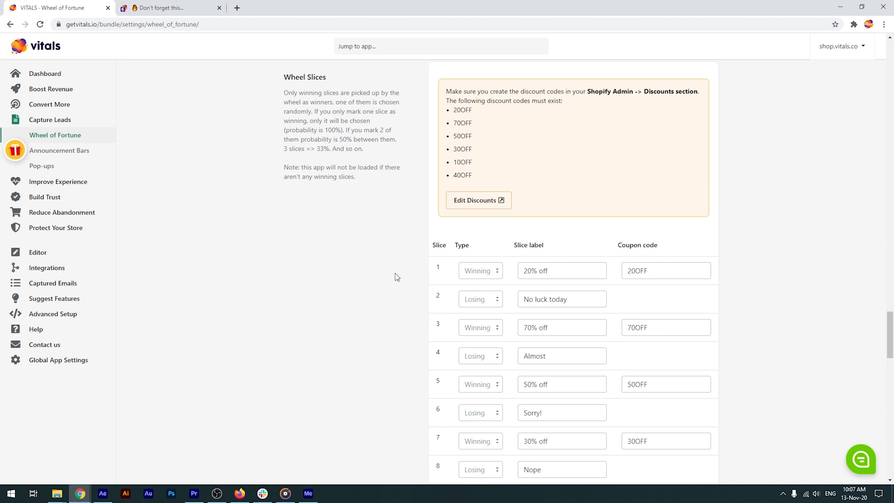
mouse_move(405, 279)
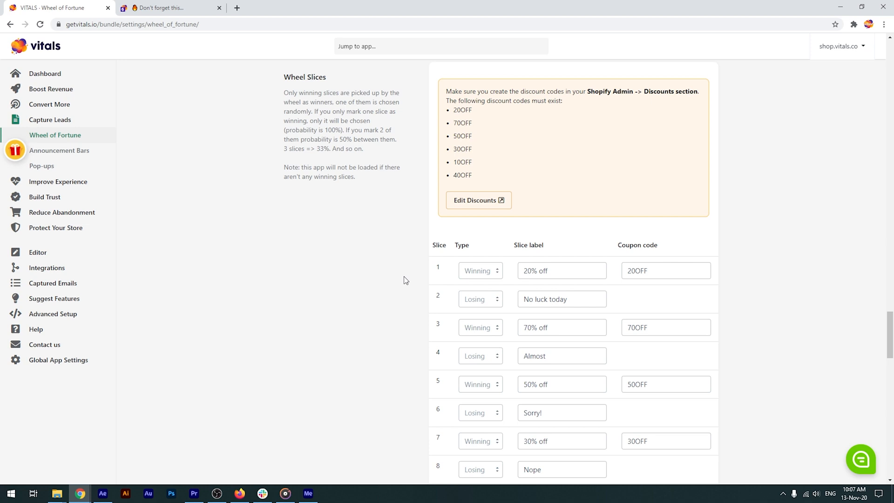
scroll(down, 3)
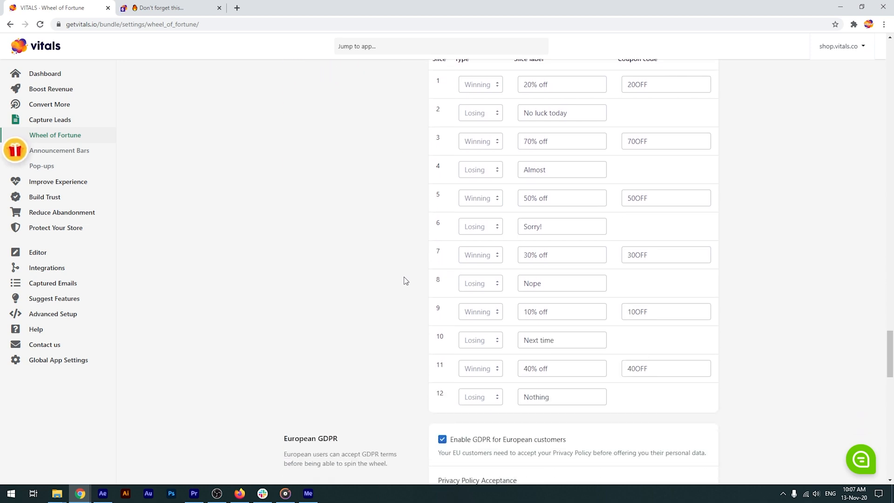
mouse_move(498, 361)
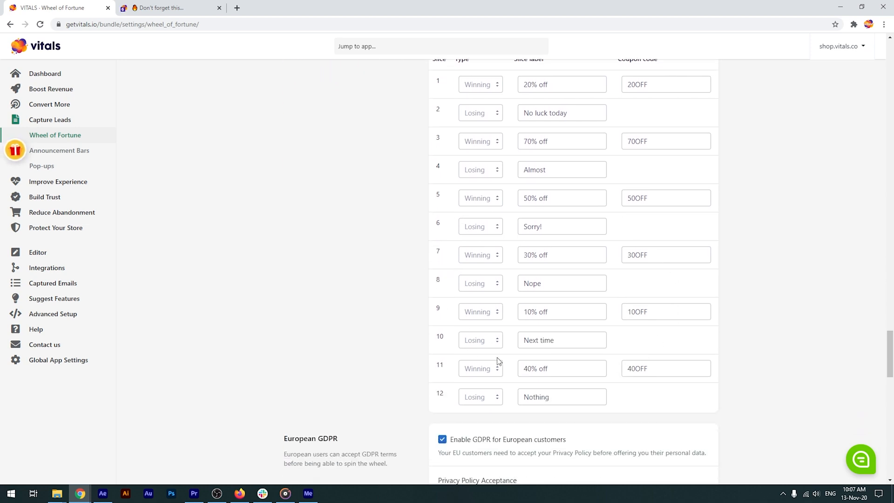
mouse_move(402, 228)
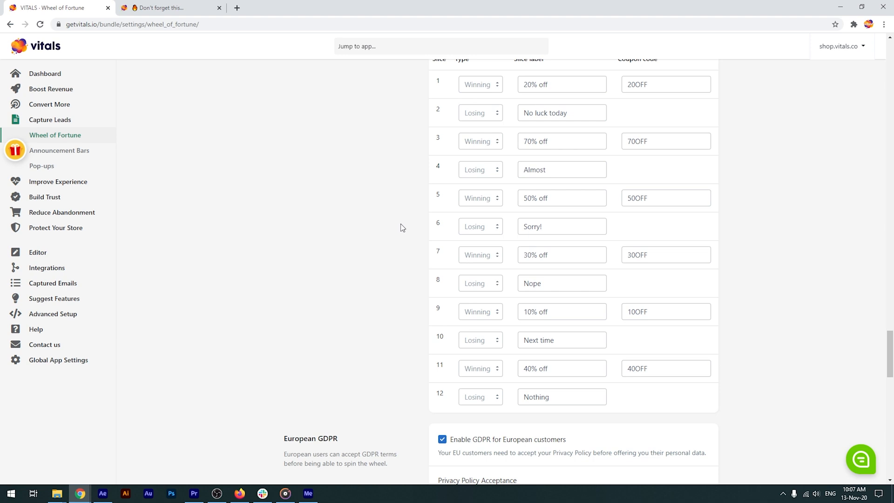
scroll(down, 3)
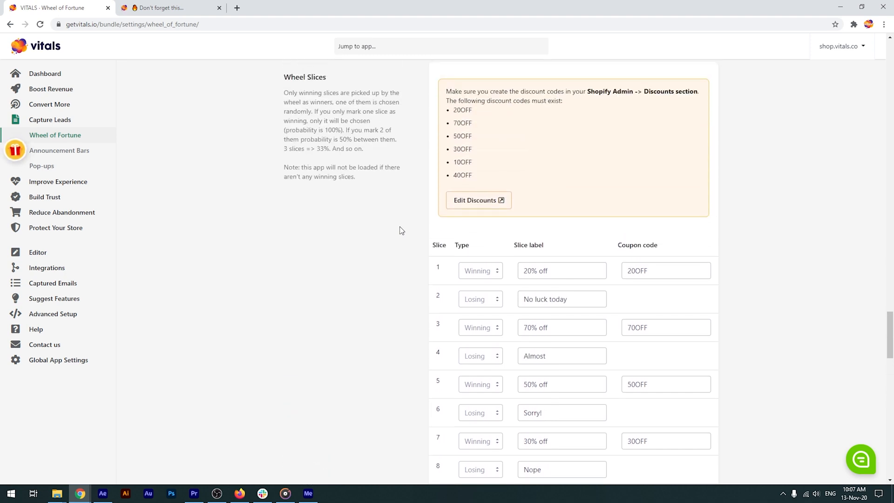
mouse_move(511, 214)
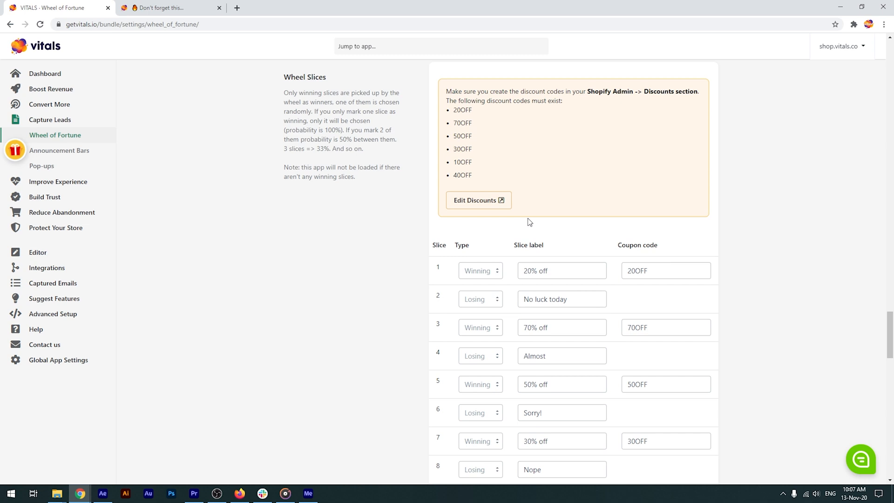
scroll(down, 3)
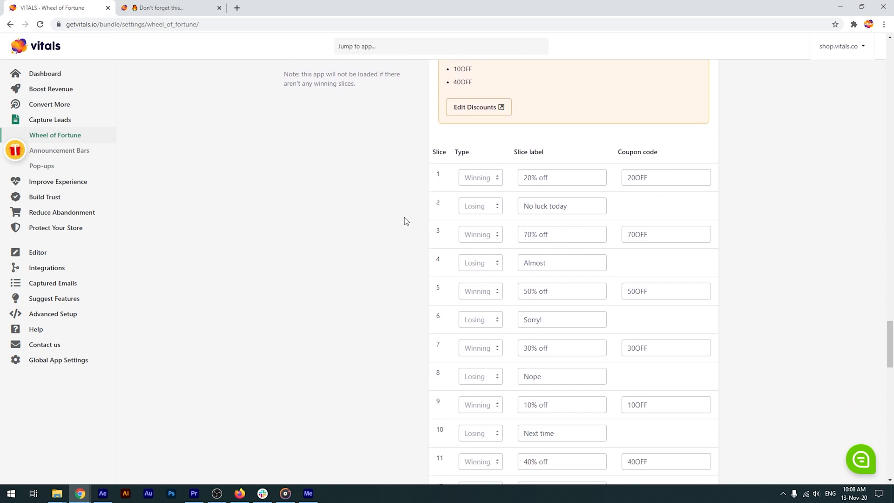
scroll(down, 3)
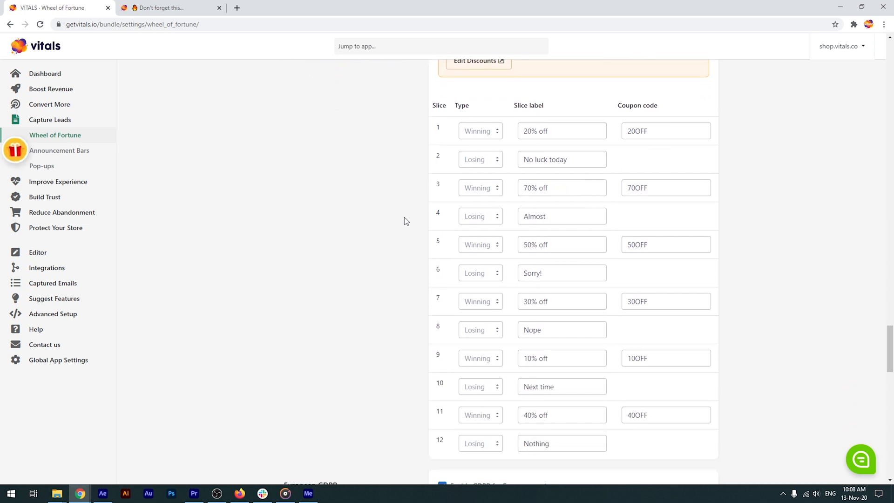
mouse_move(445, 312)
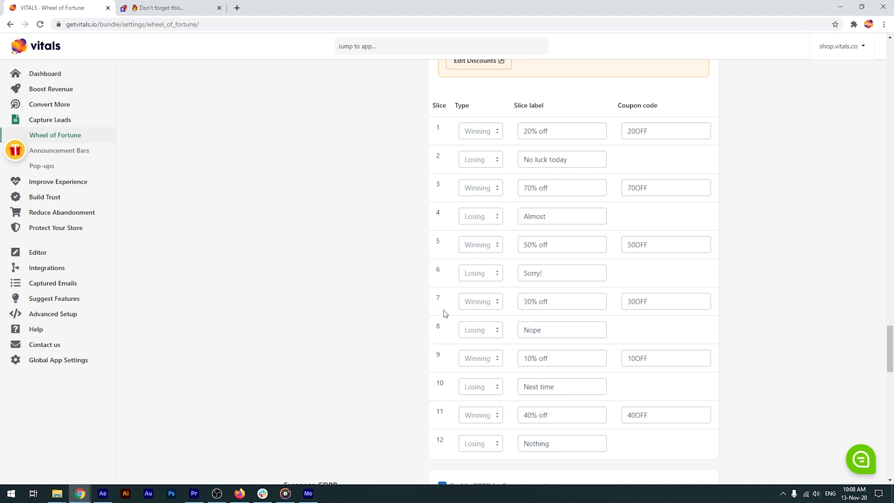
mouse_move(505, 198)
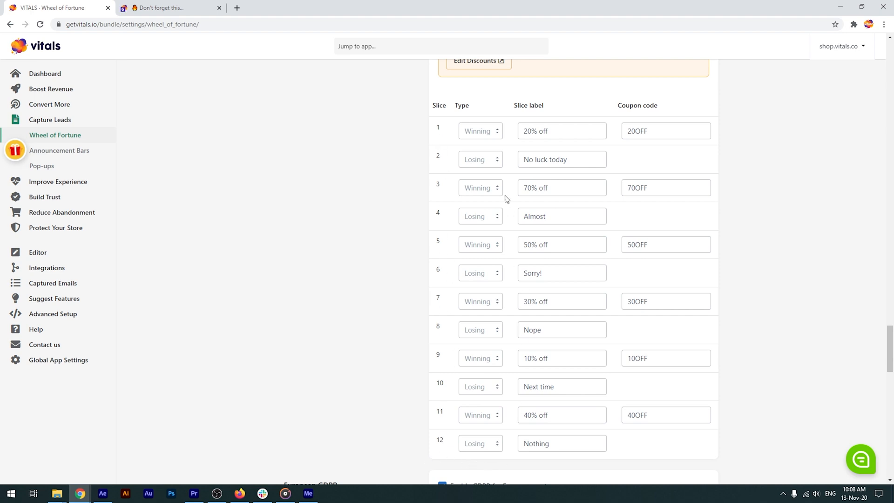
mouse_move(399, 228)
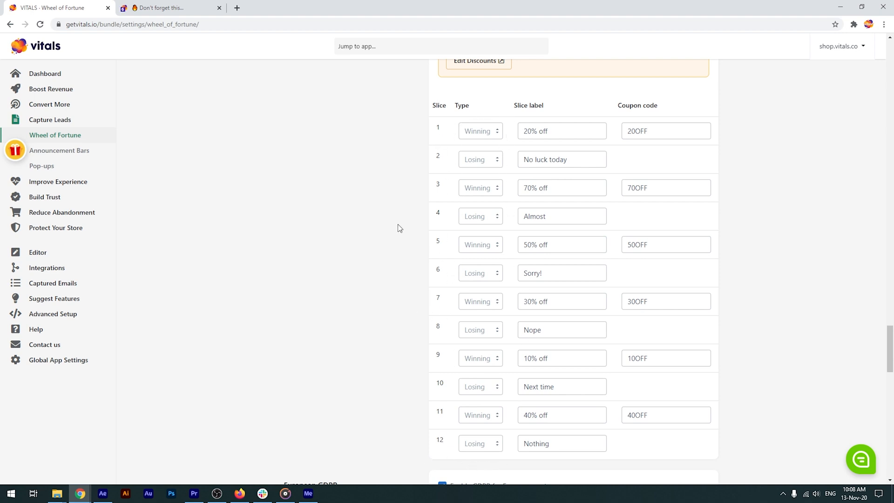
mouse_move(390, 223)
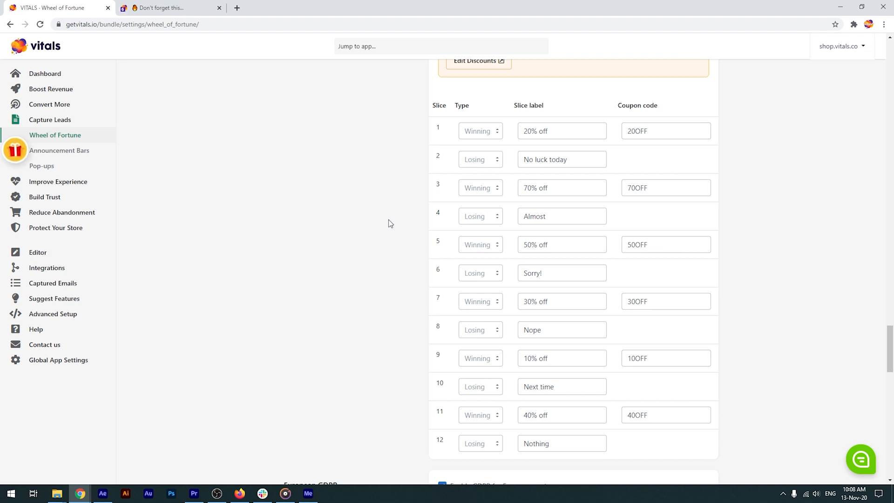
mouse_move(459, 239)
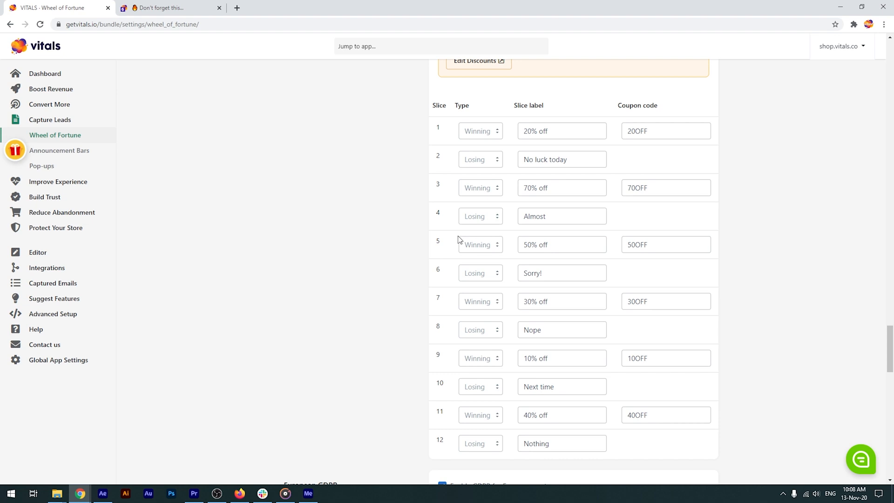
mouse_move(413, 235)
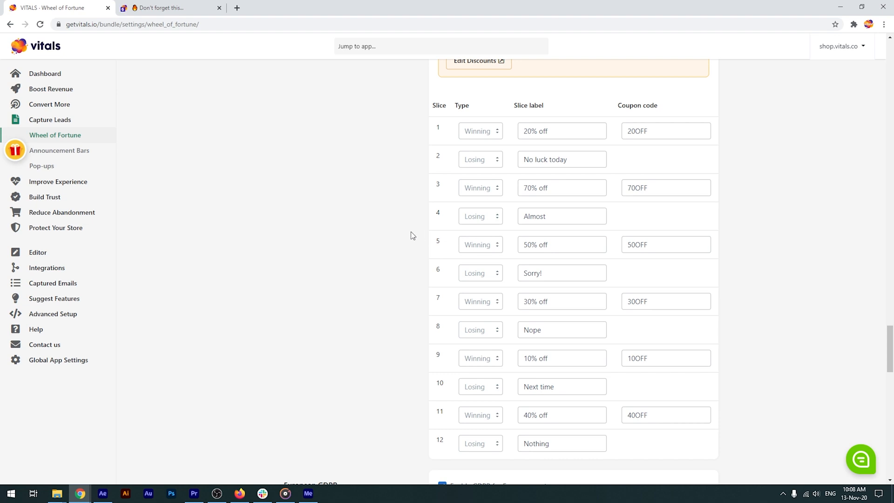
mouse_move(431, 243)
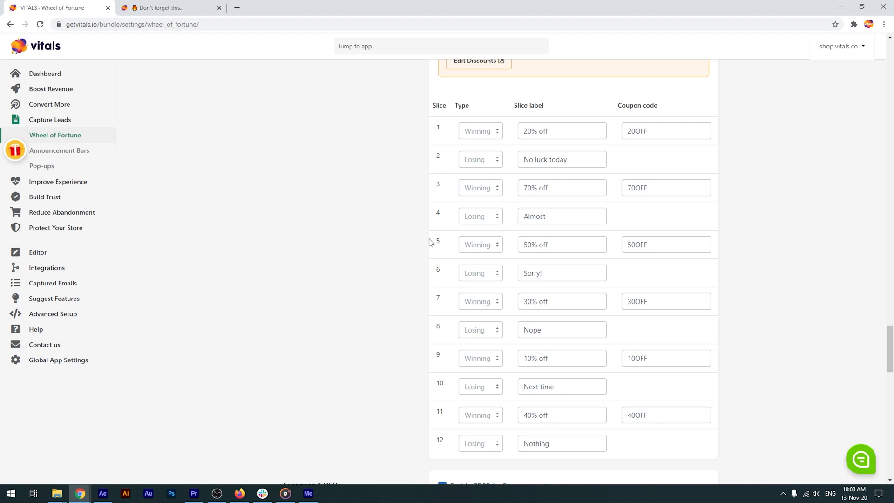
- Scroll past the slices table to the enabled European GDPR option and privacy policy fields
scroll(down, 3)
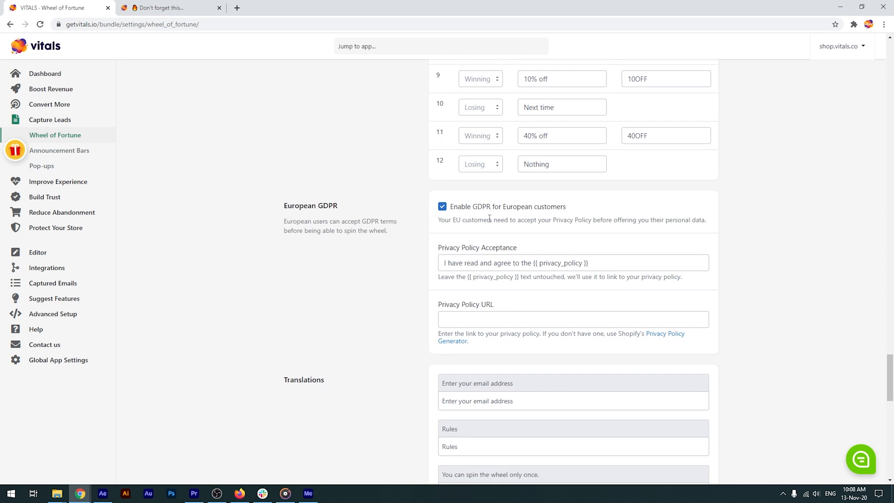
mouse_move(435, 202)
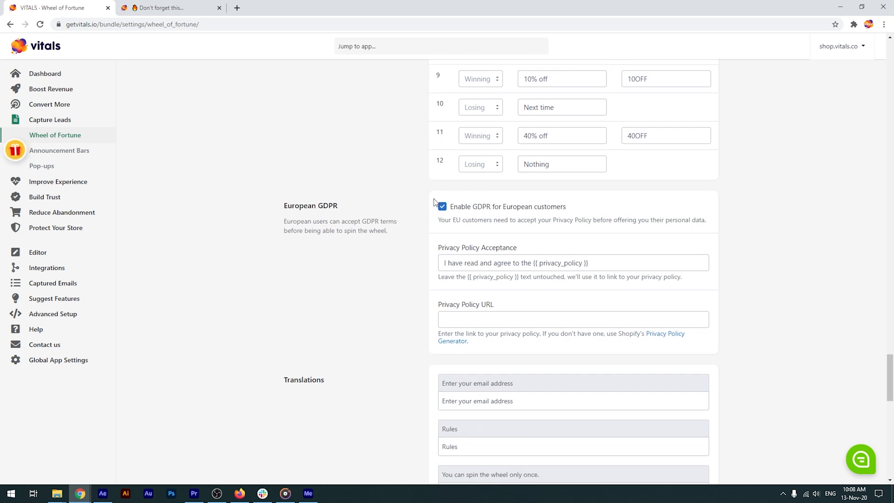
scroll(down, 3)
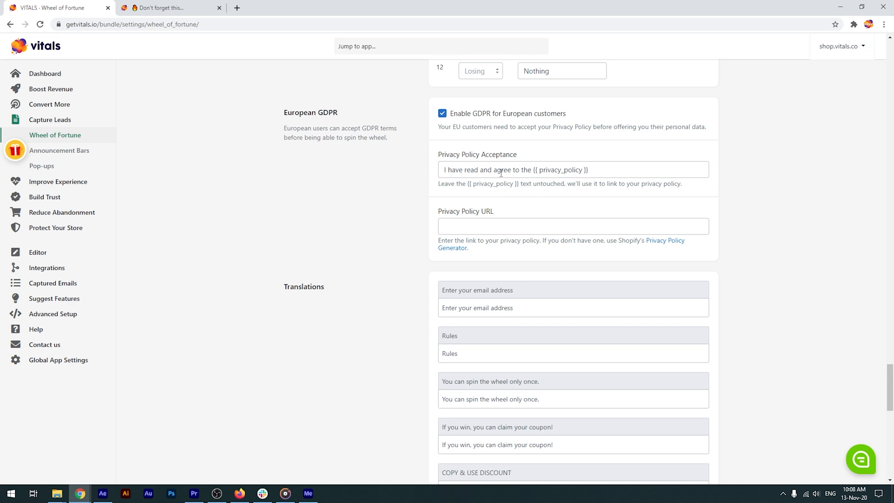
mouse_move(484, 239)
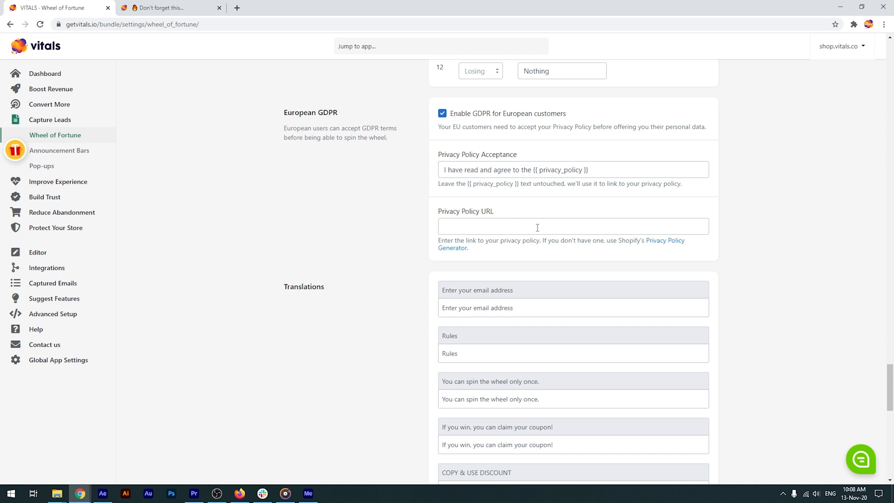
scroll(down, 3)
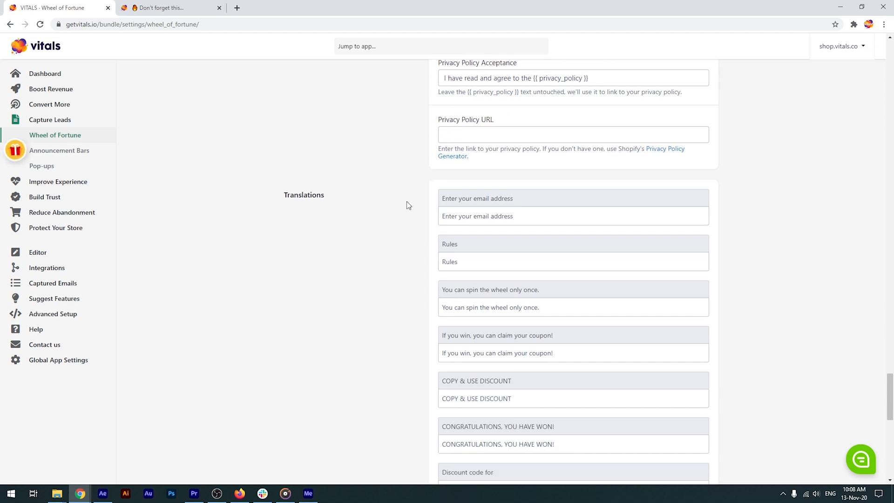
- Scroll through the Translations message texts down to the Need help section
scroll(down, 3)
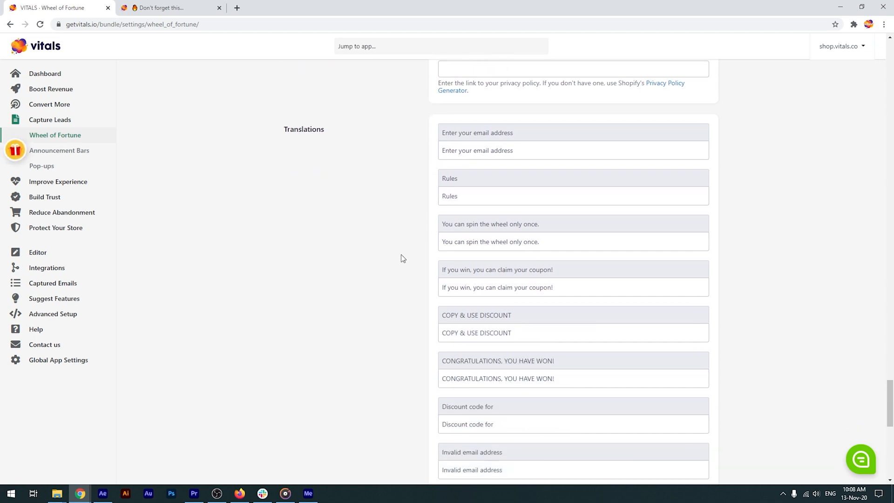
scroll(down, 3)
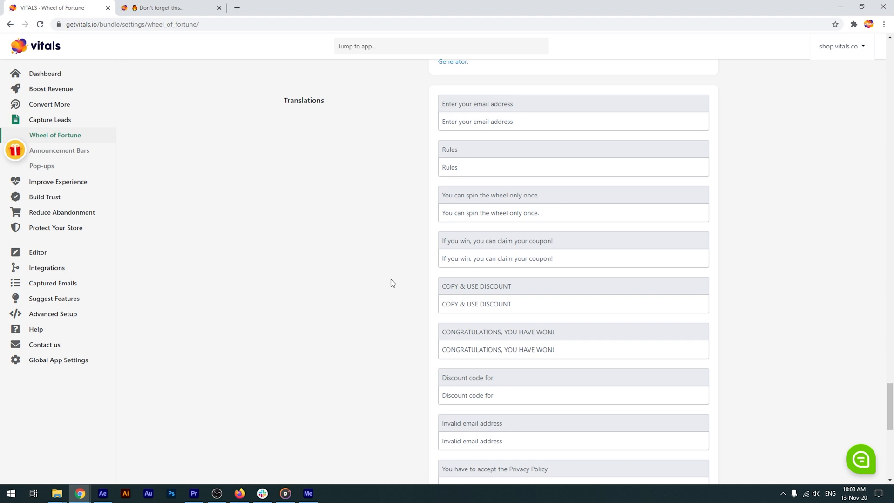
scroll(down, 3)
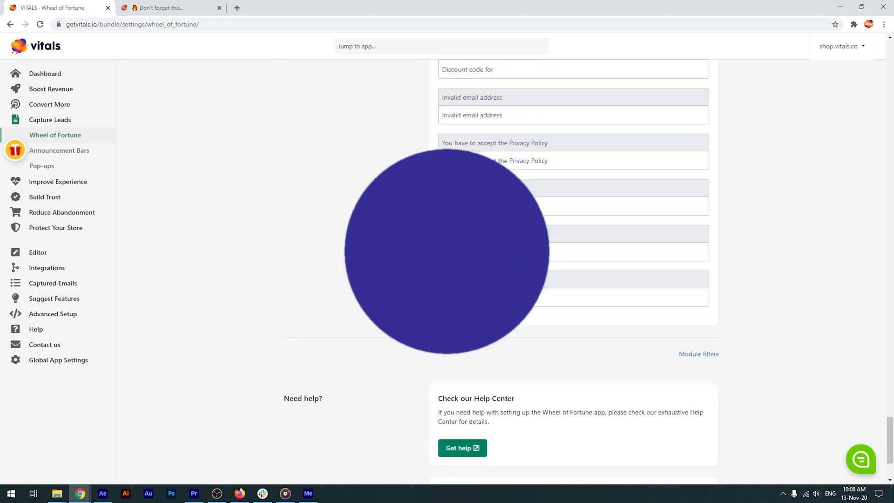